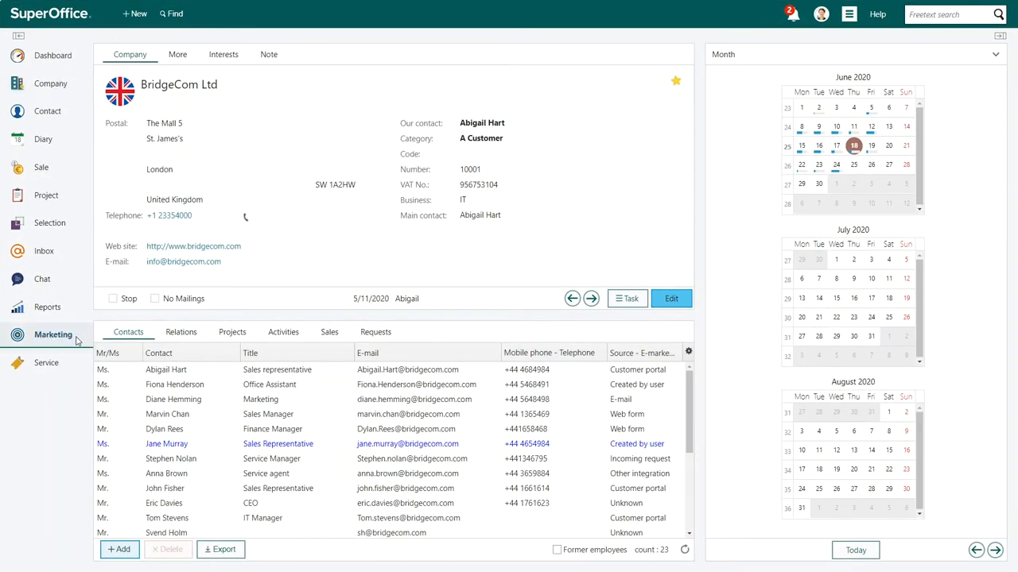
- Switch to the Marketing area and show the recent mailings list
{"action": "left_click", "coordinate": [54, 334]}
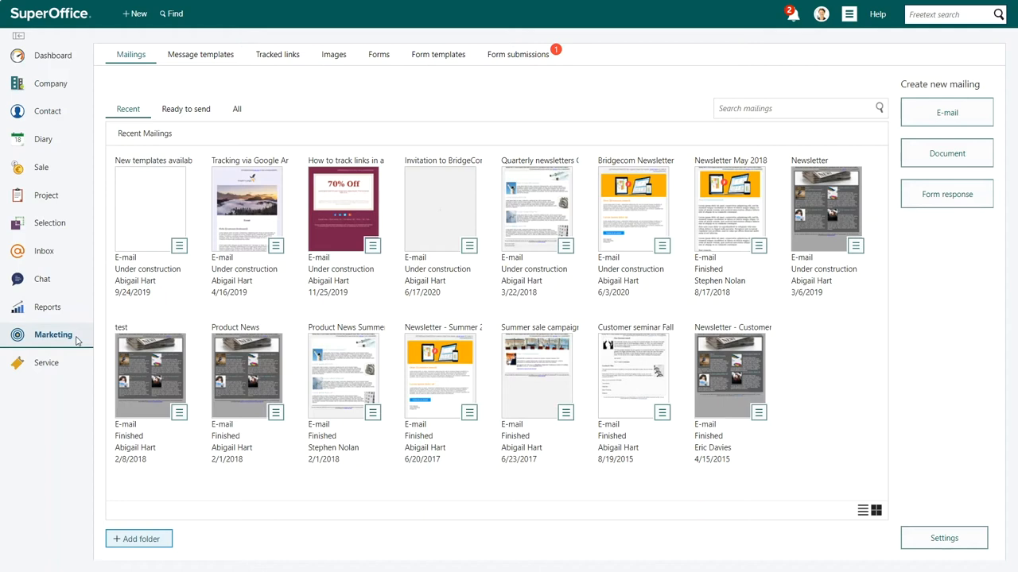
{"action": "left_click", "coordinate": [518, 54]}
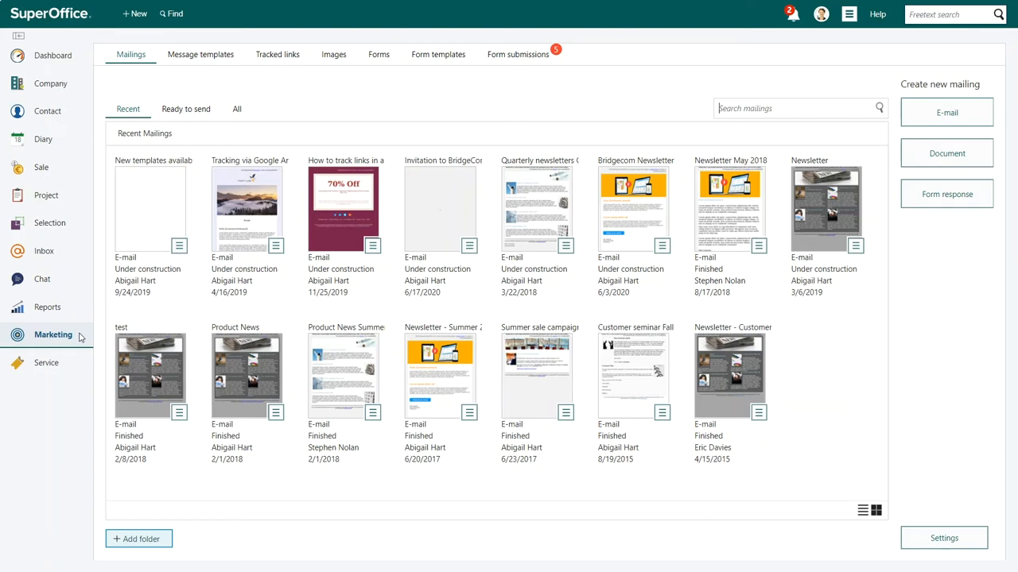
{"action": "left_click", "coordinate": [249, 207]}
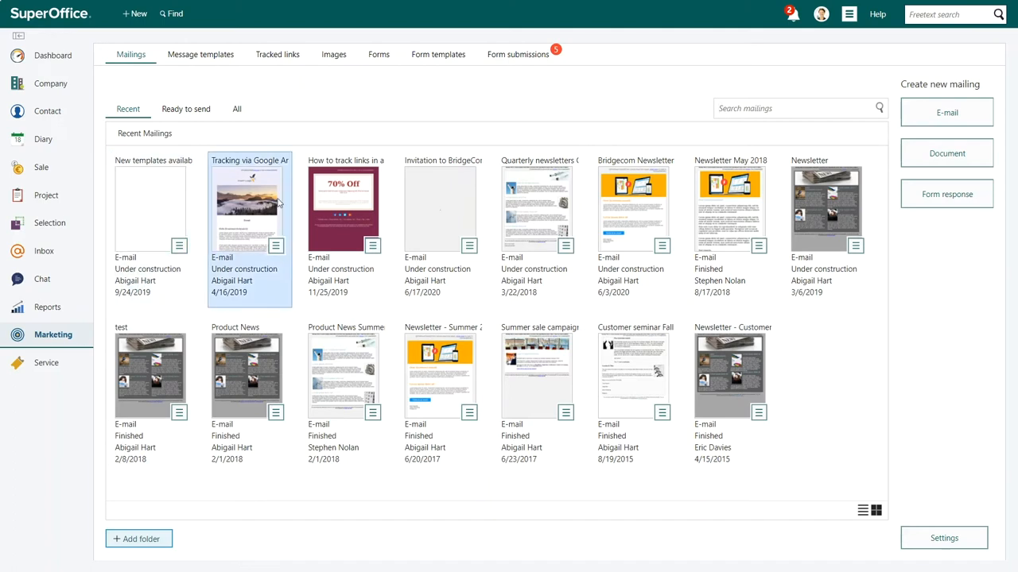
- Filter form submissions to Awaiting confirmation and Submitted only, hiding Processed and Other
{"action": "left_click", "coordinate": [518, 54]}
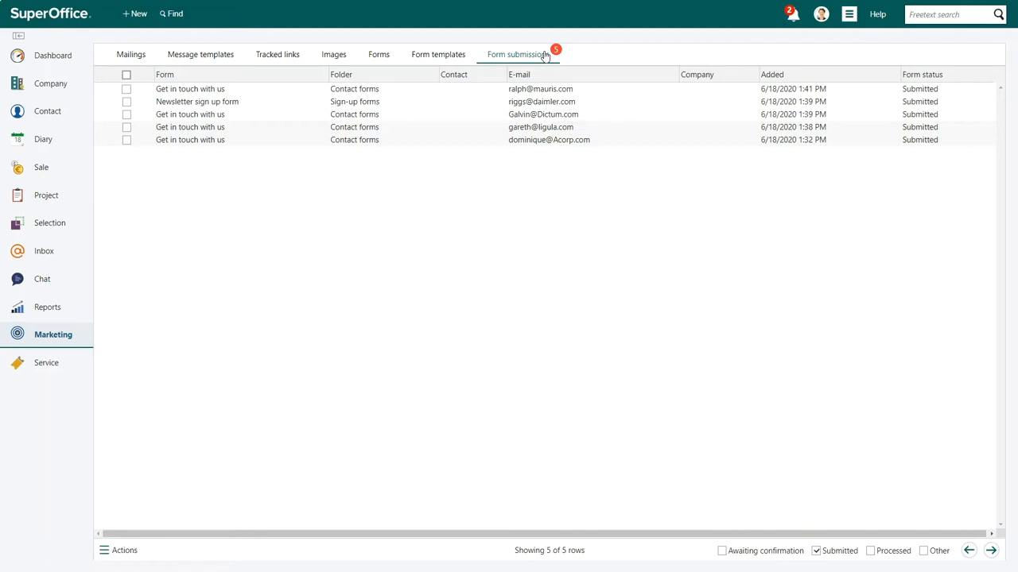
{"action": "mouse_move", "coordinate": [719, 563]}
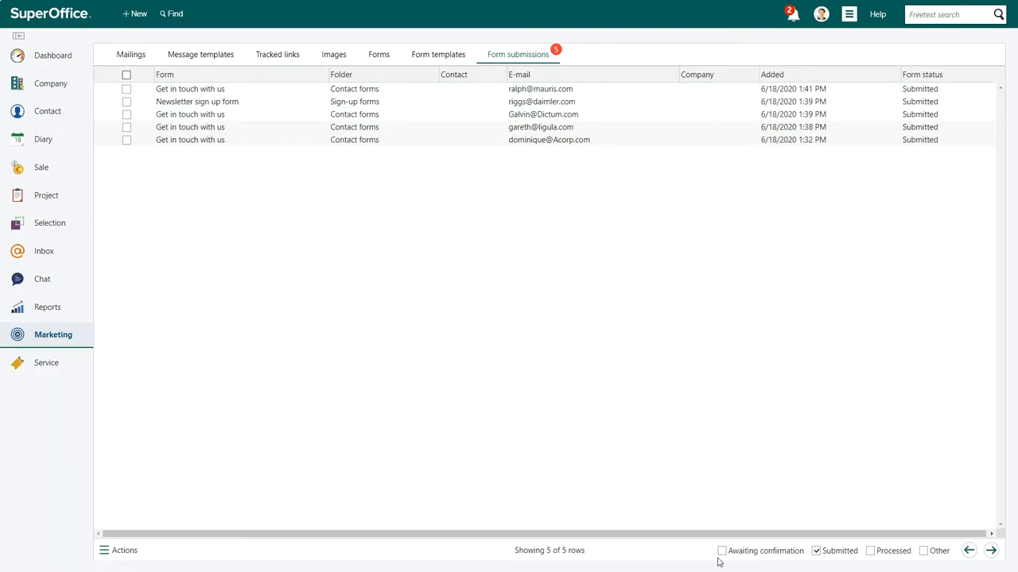
{"action": "mouse_move", "coordinate": [943, 563]}
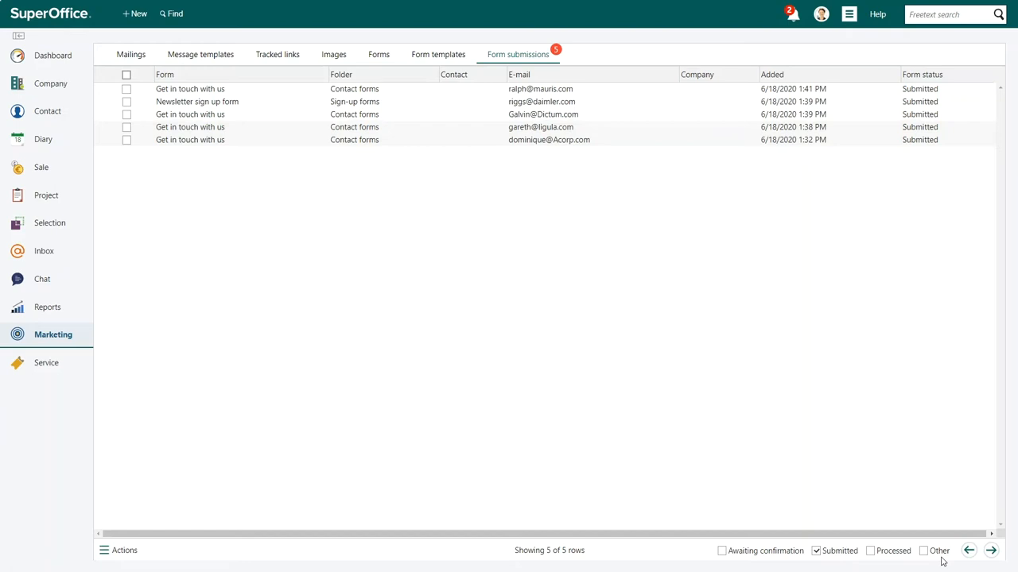
{"action": "left_click", "coordinate": [924, 550]}
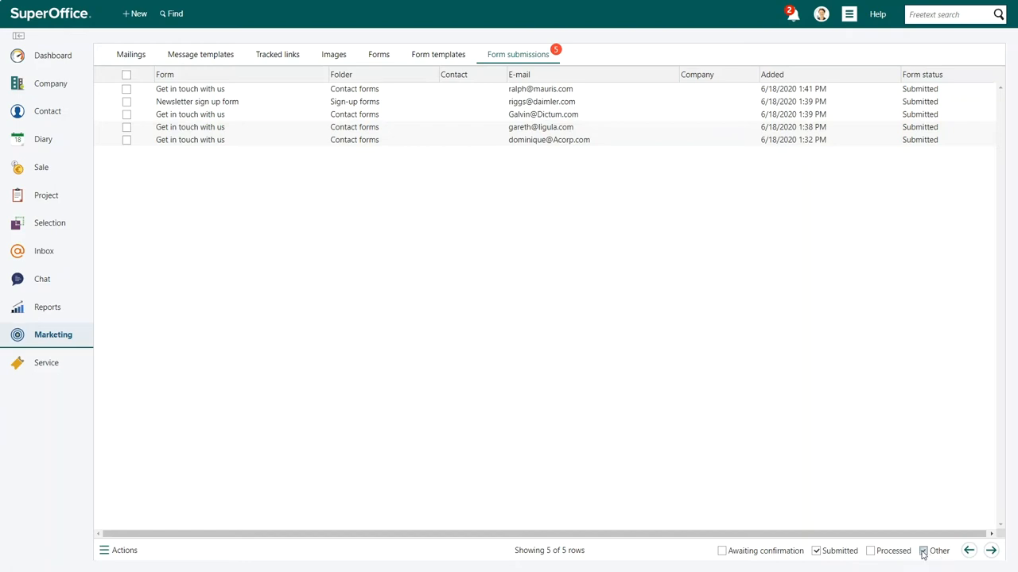
{"action": "left_click", "coordinate": [870, 550]}
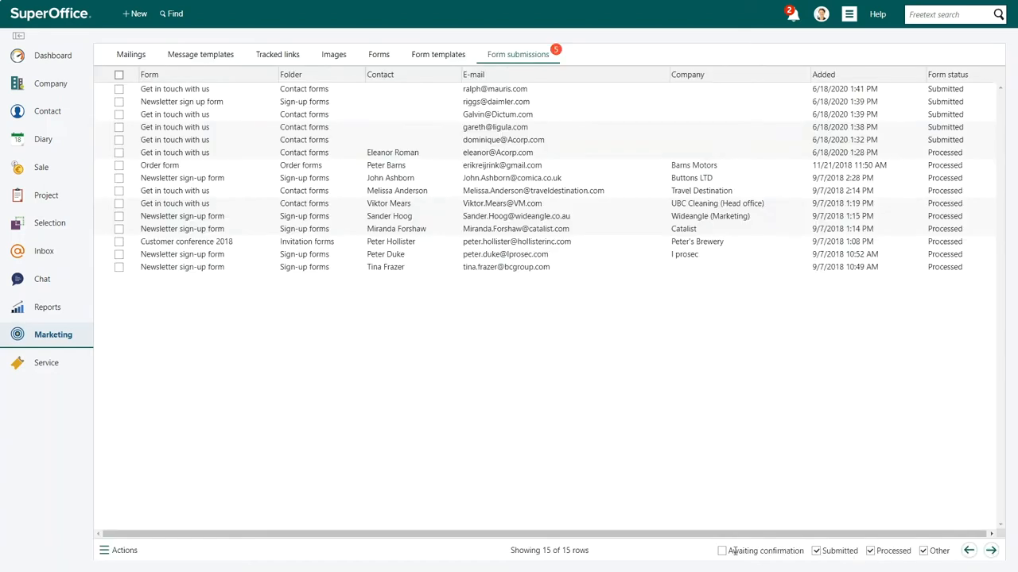
{"action": "left_click", "coordinate": [722, 550]}
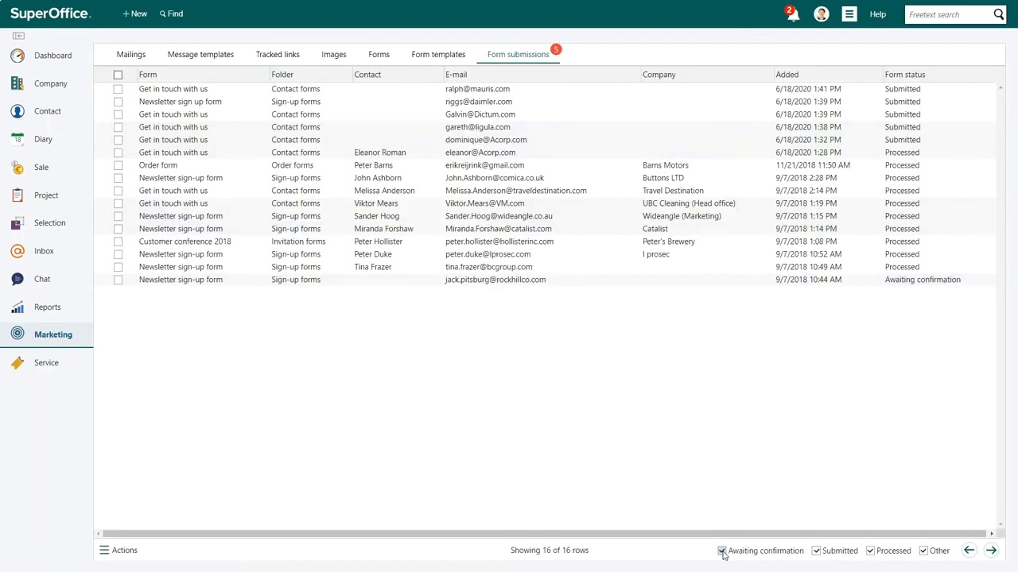
{"action": "left_click", "coordinate": [870, 550]}
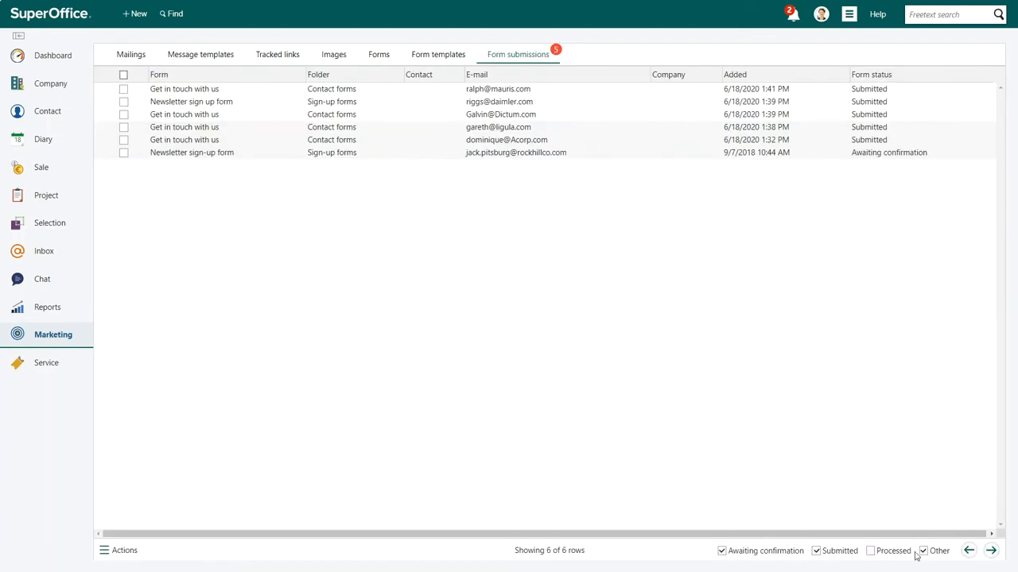
{"action": "left_click", "coordinate": [923, 550]}
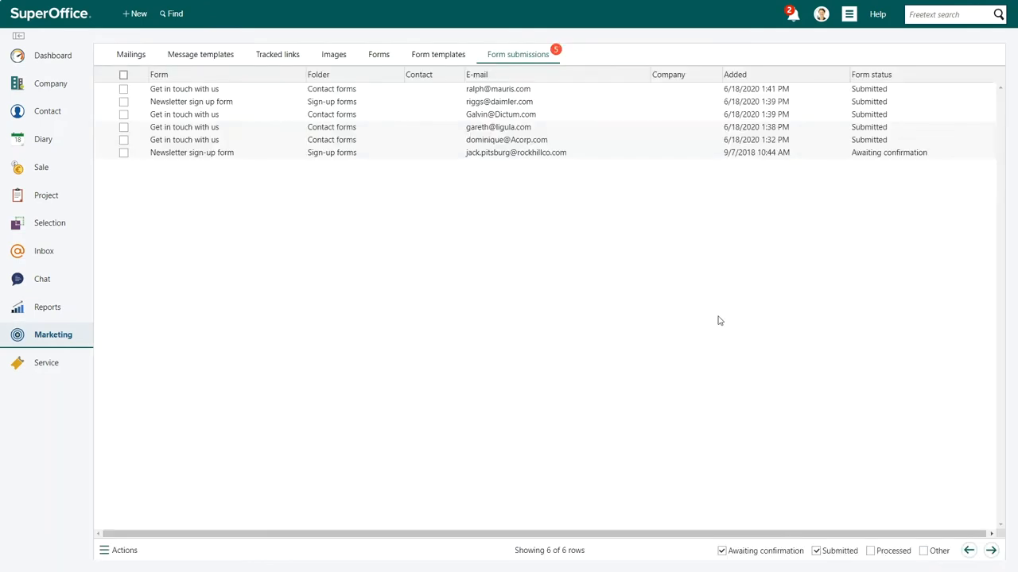
{"action": "double_click", "coordinate": [502, 89]}
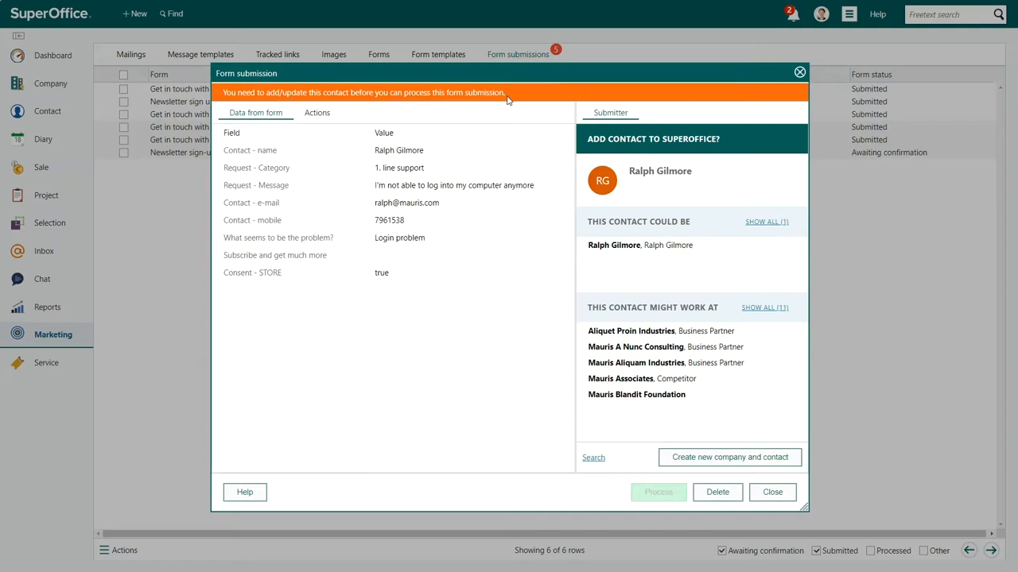
{"action": "mouse_move", "coordinate": [229, 108]}
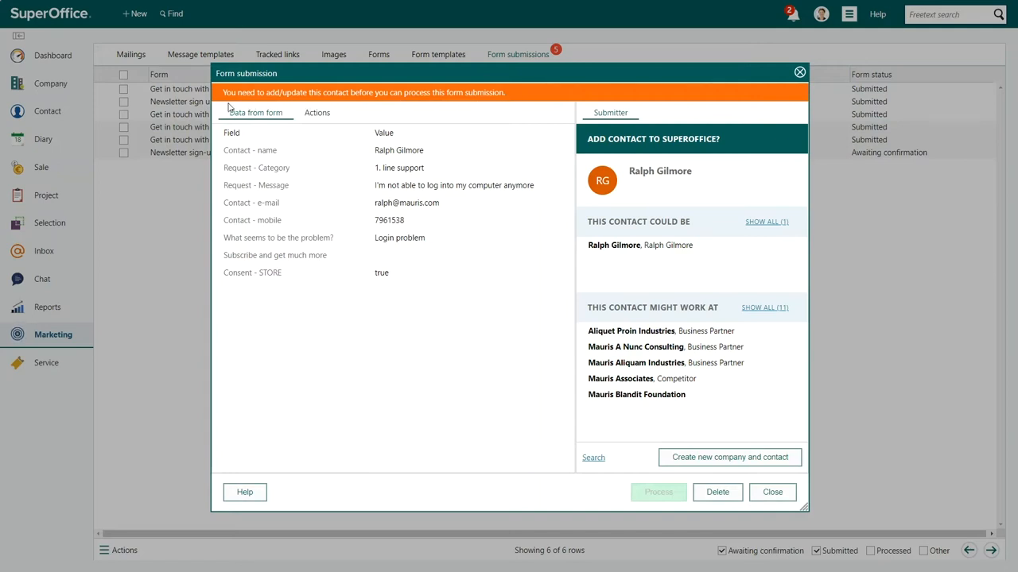
{"action": "mouse_move", "coordinate": [512, 106]}
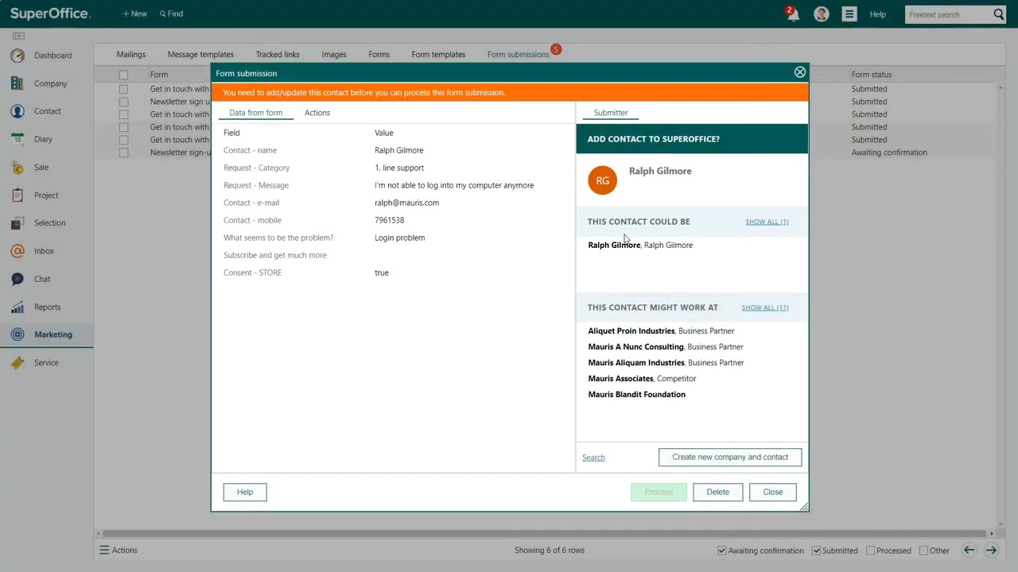
{"action": "left_click", "coordinate": [614, 244]}
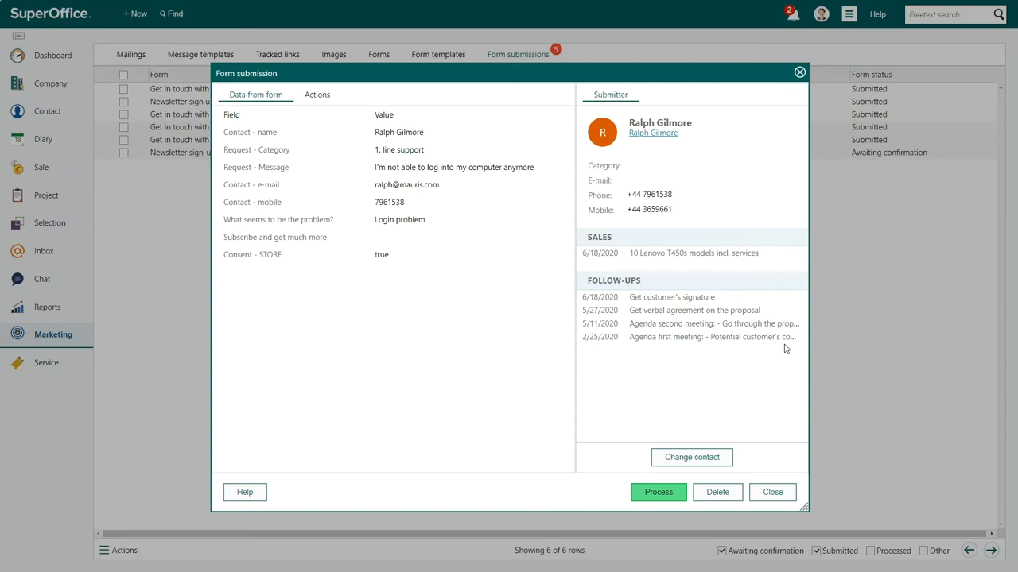
{"action": "mouse_move", "coordinate": [771, 361]}
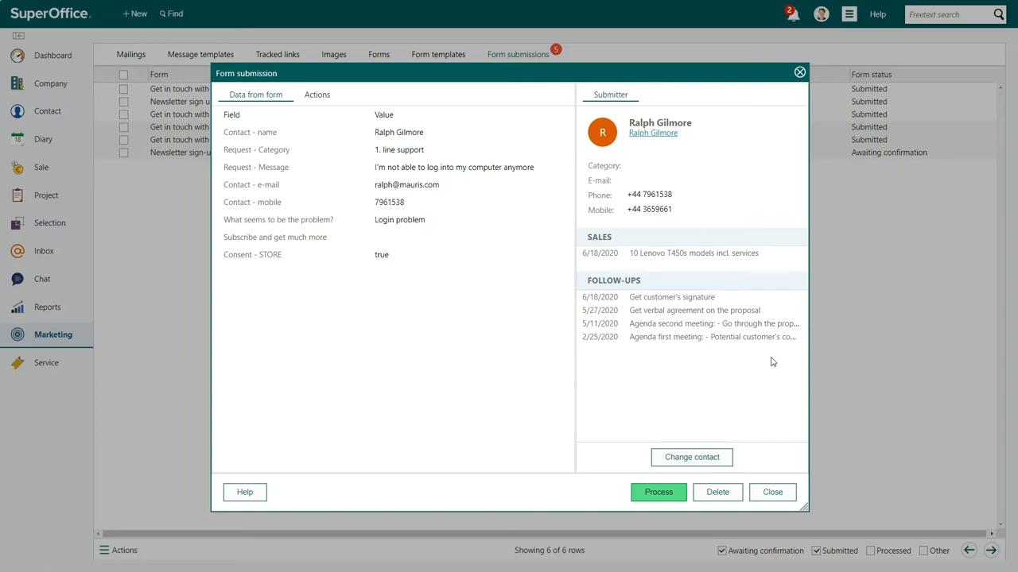
{"action": "left_click", "coordinate": [658, 492]}
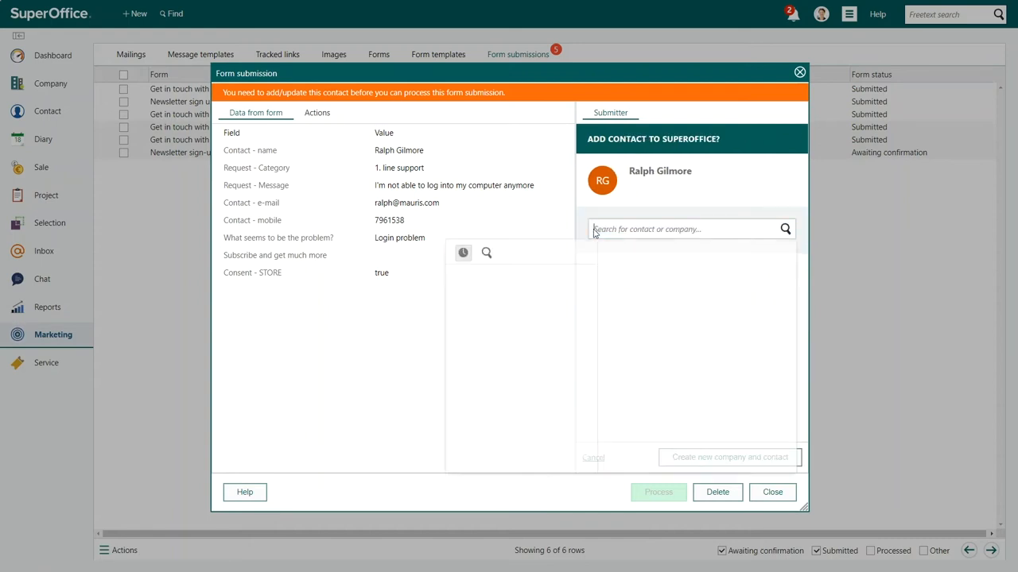
{"action": "type", "text": "Ralph"}
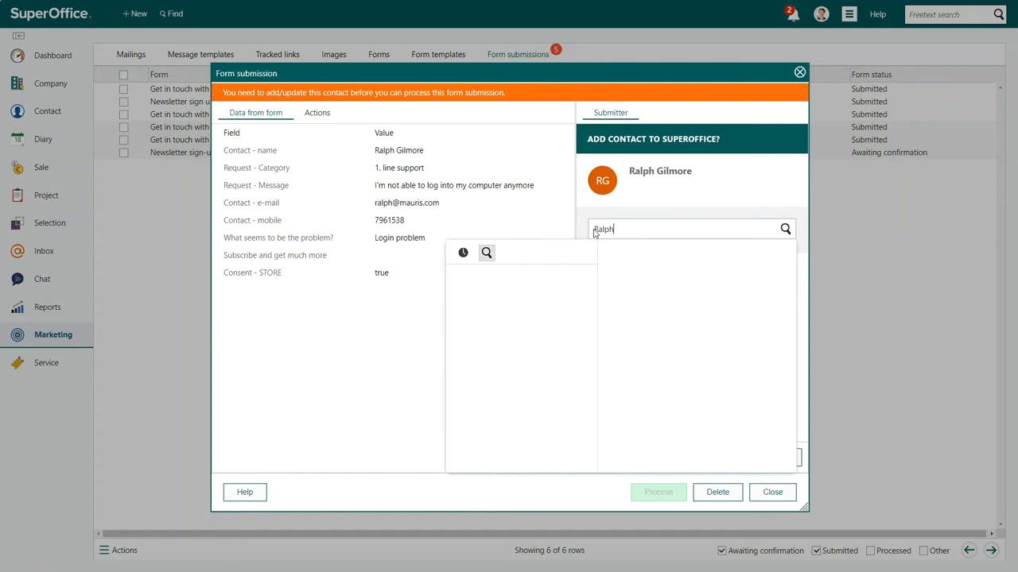
{"action": "type", "text": "Gilmore"}
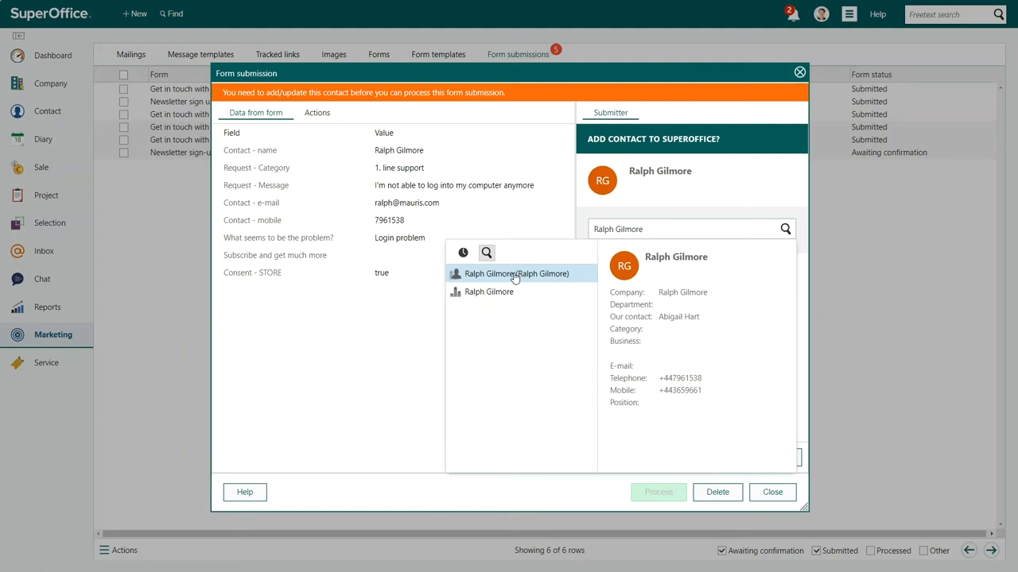
{"action": "left_click", "coordinate": [515, 273]}
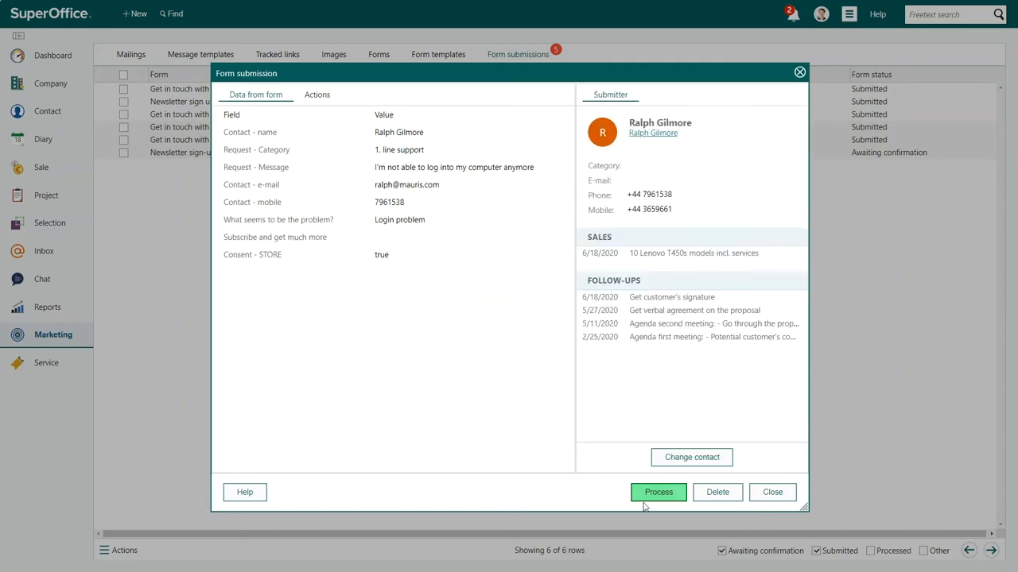
{"action": "left_click", "coordinate": [659, 492]}
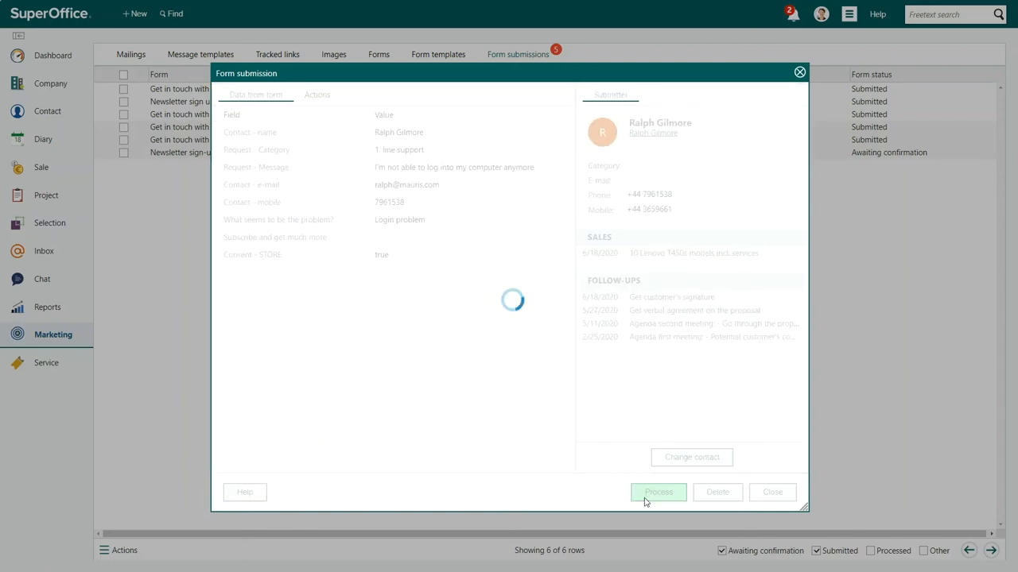
{"action": "left_click", "coordinate": [658, 493]}
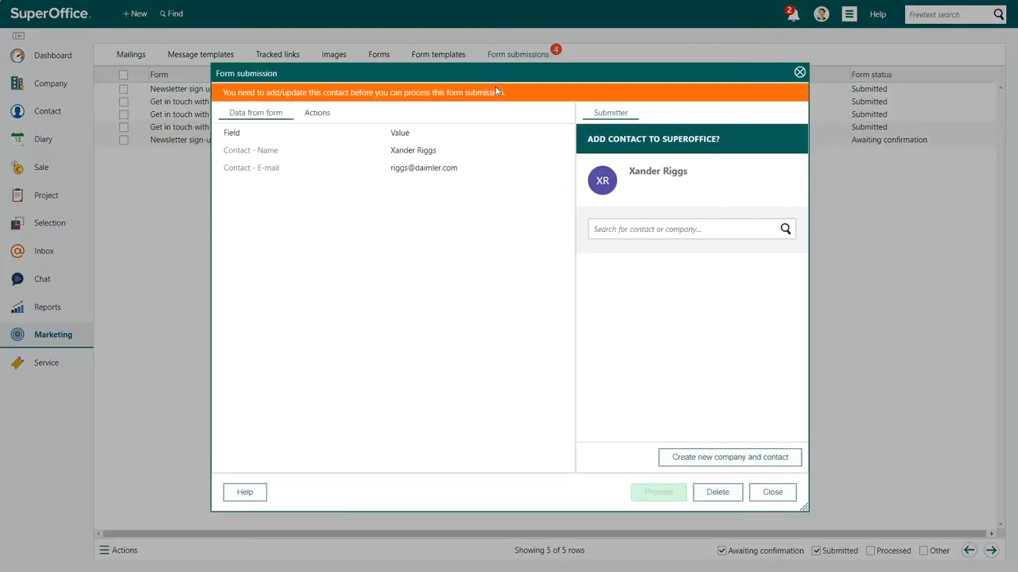
{"action": "left_click", "coordinate": [684, 229]}
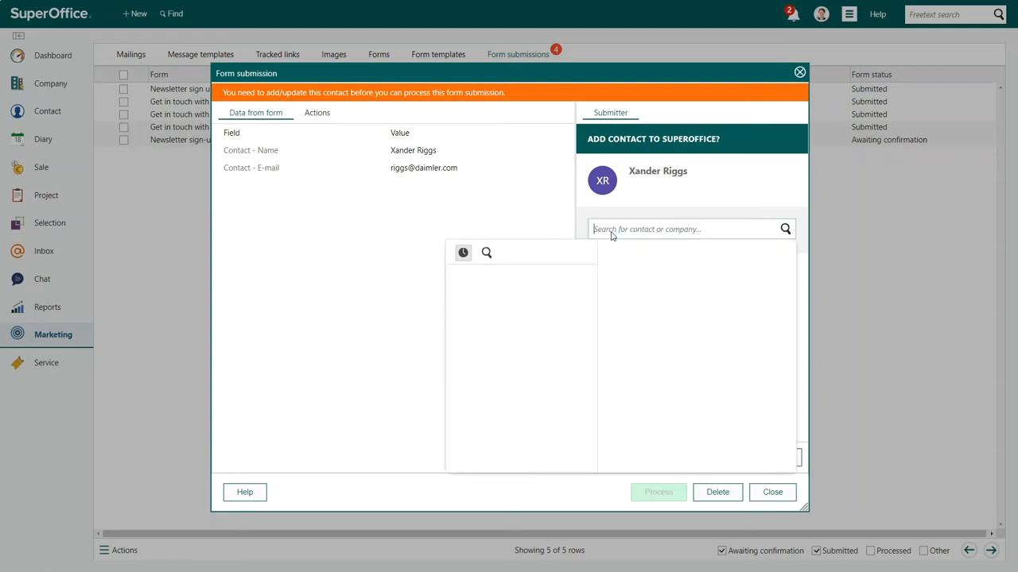
{"action": "type", "text": "Xander"}
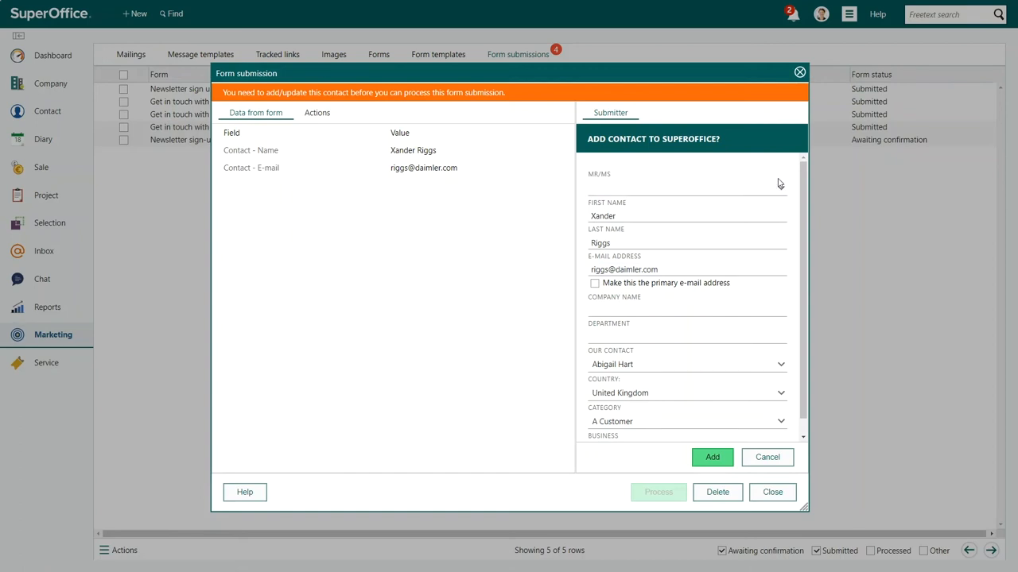
{"action": "type", "text": "Mr"}
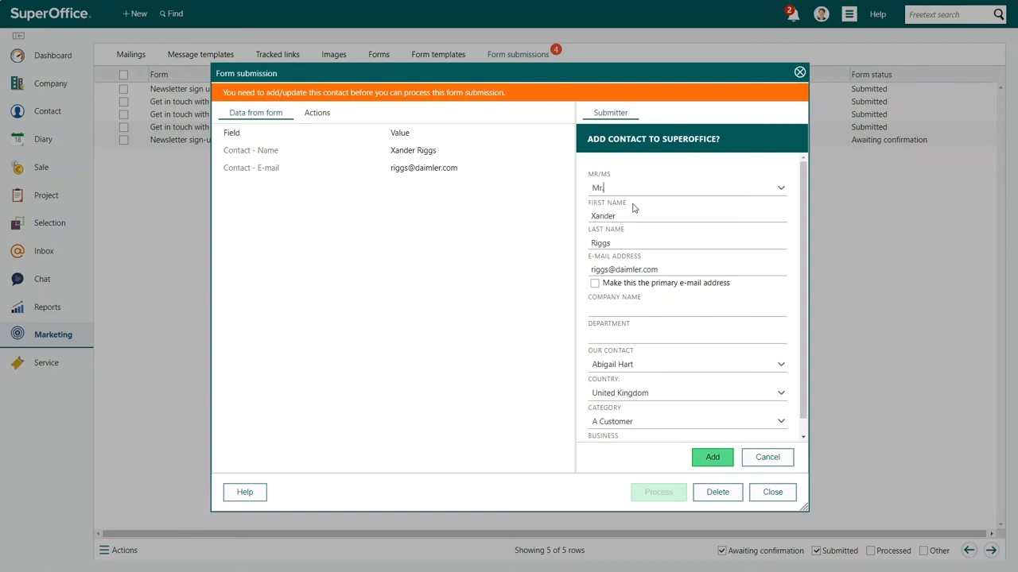
{"action": "left_click", "coordinate": [687, 309]}
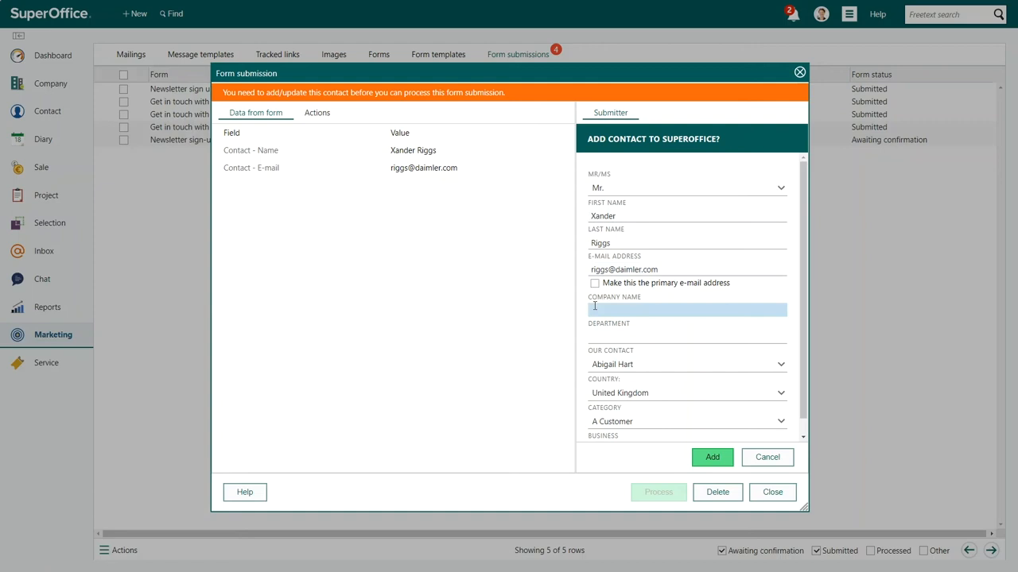
{"action": "type", "text": "Daimler Chrystler"}
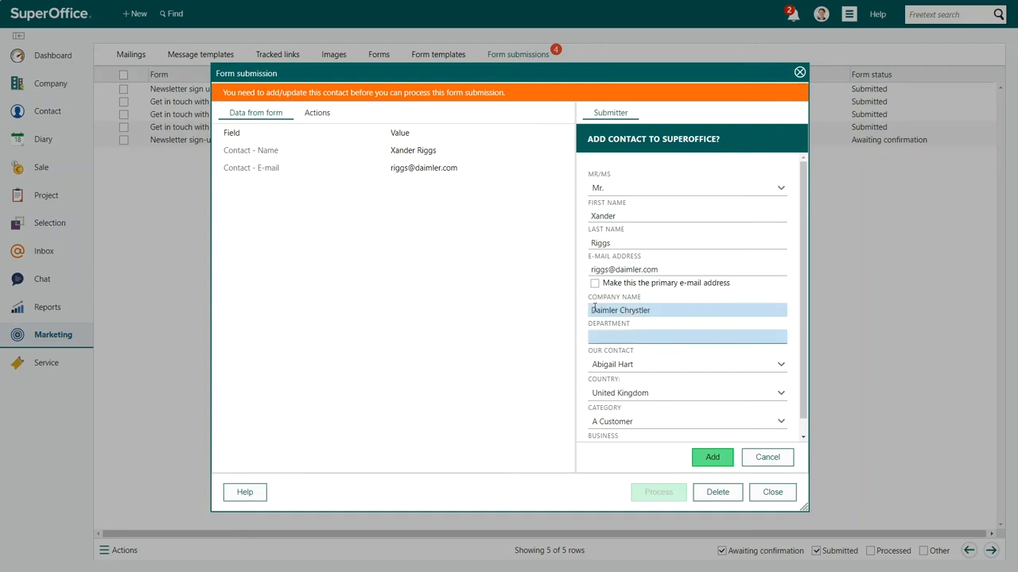
{"action": "type", "text": "Sales"}
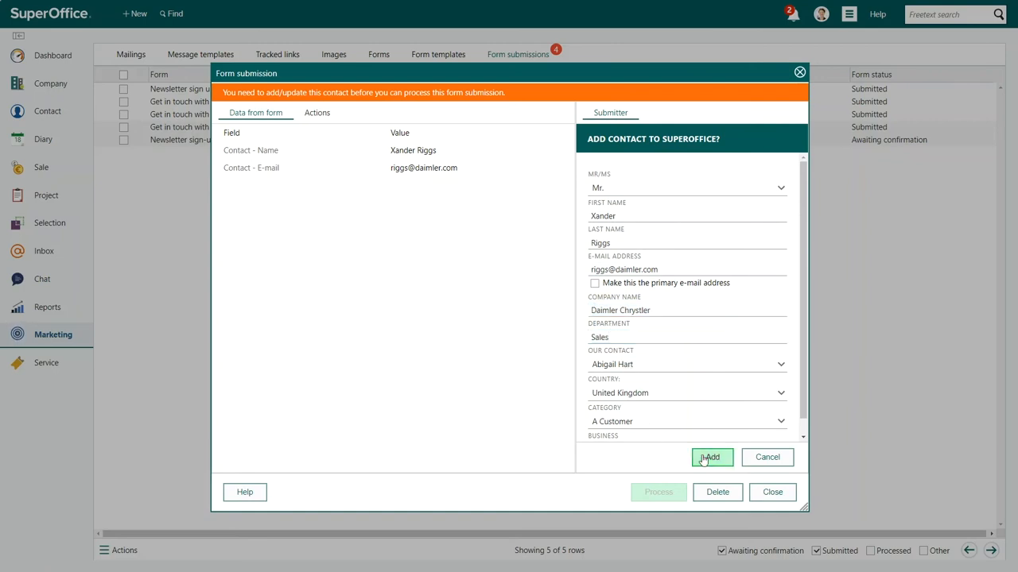
{"action": "left_click", "coordinate": [709, 458]}
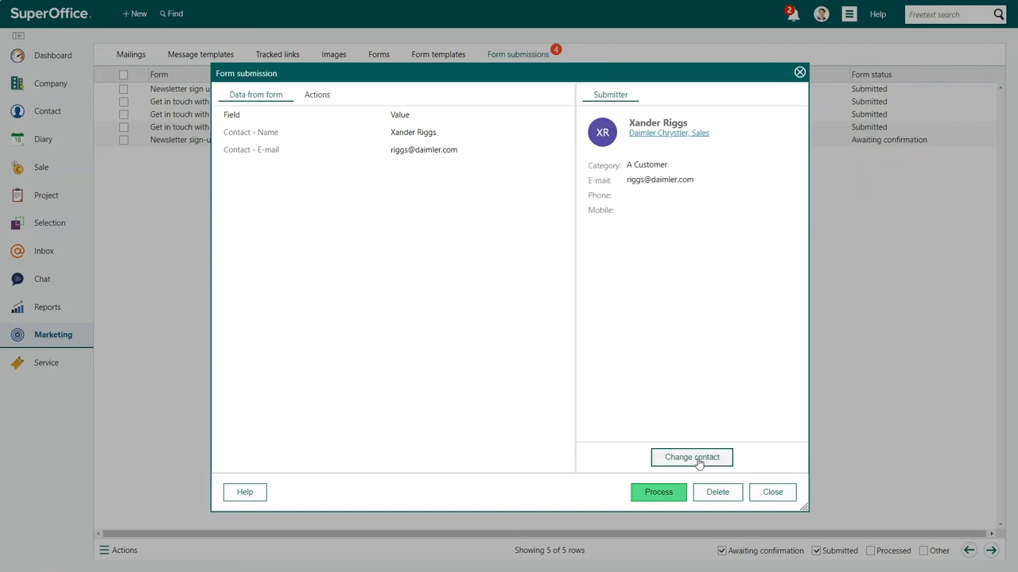
{"action": "left_click", "coordinate": [659, 493]}
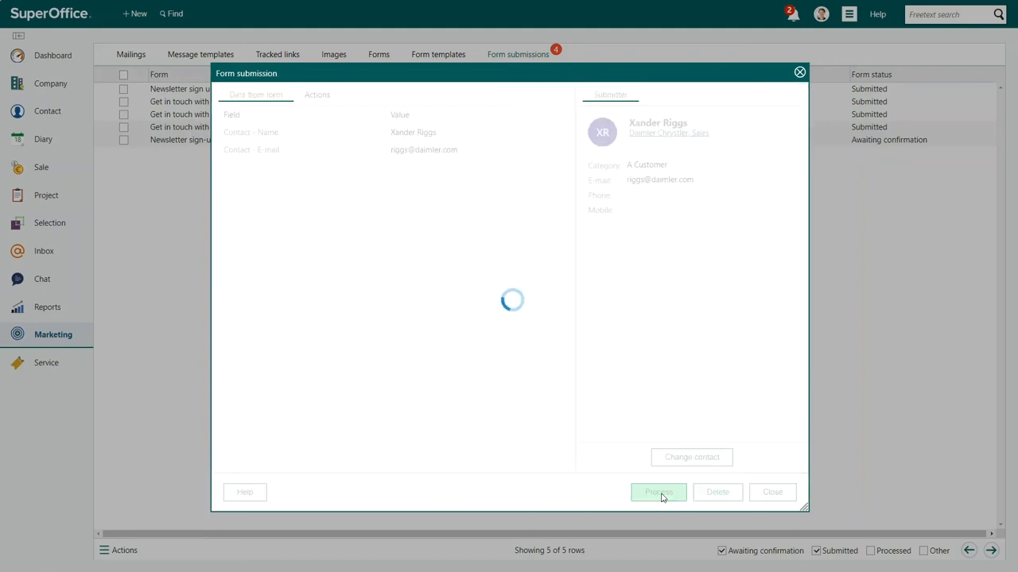
- Confirm processing and go to the Forms list for the Get in touch with us form
{"action": "left_click", "coordinate": [659, 493]}
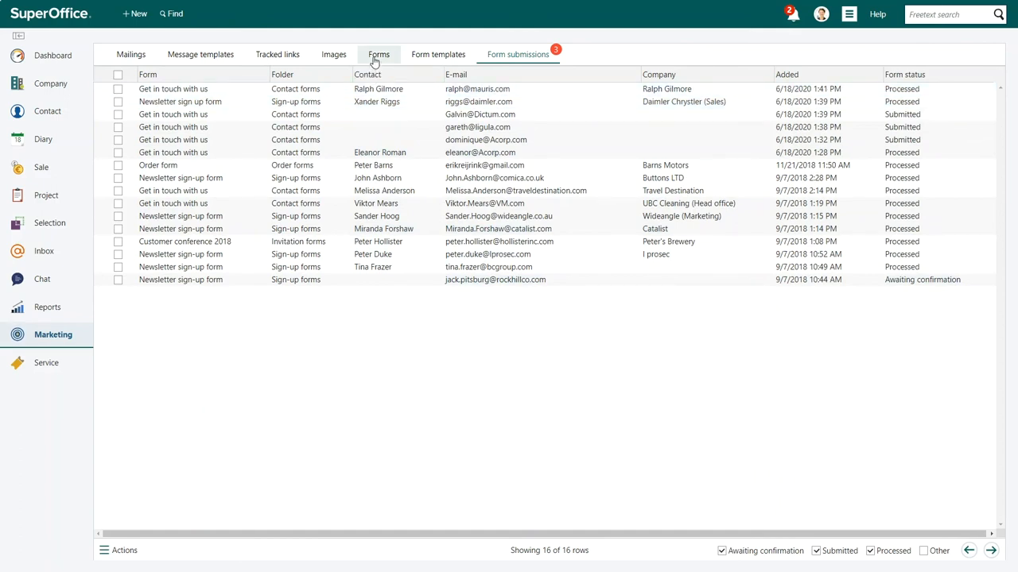
{"action": "left_click", "coordinate": [379, 54]}
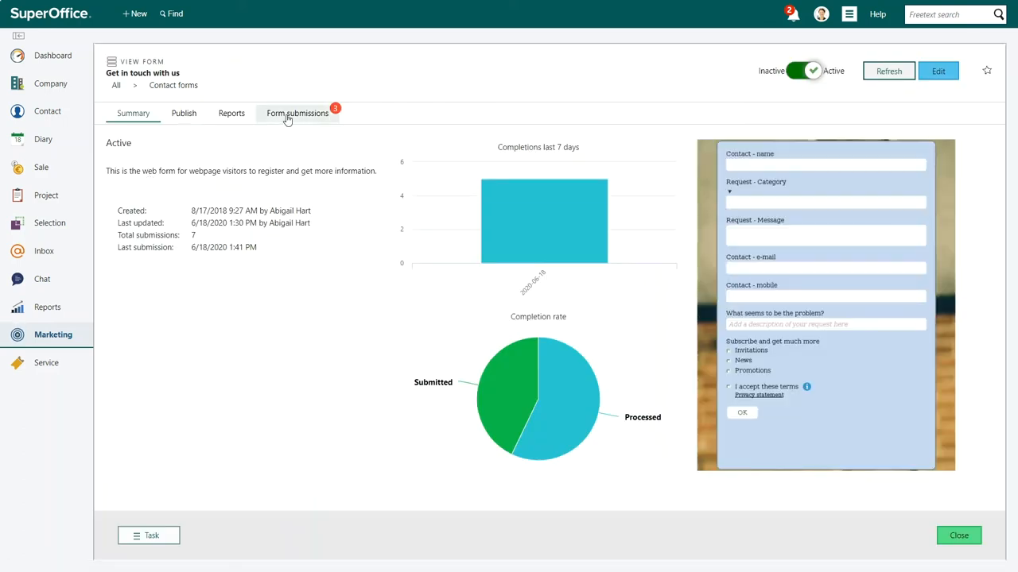
{"action": "left_click", "coordinate": [298, 113]}
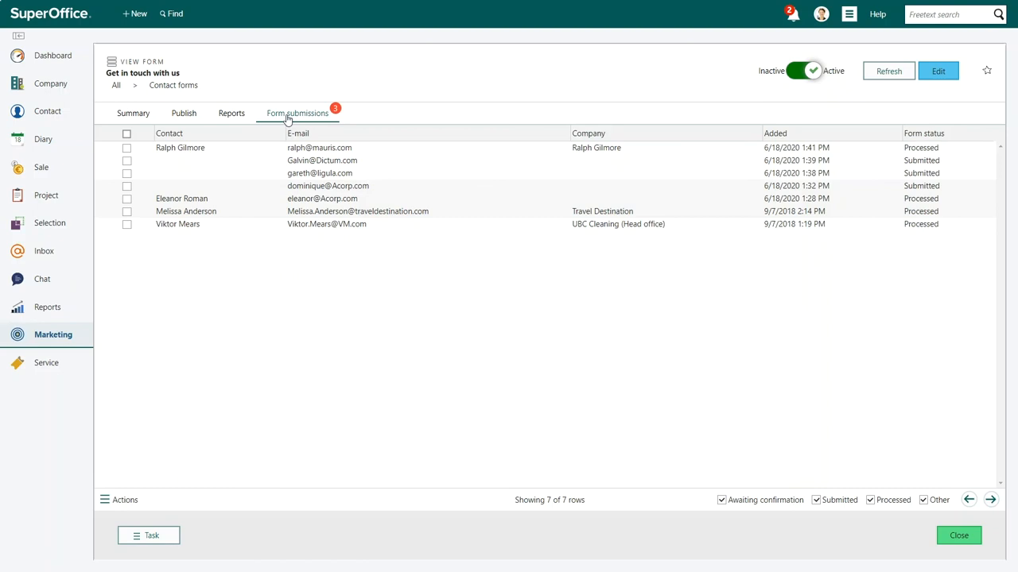
{"action": "mouse_move", "coordinate": [48, 111]}
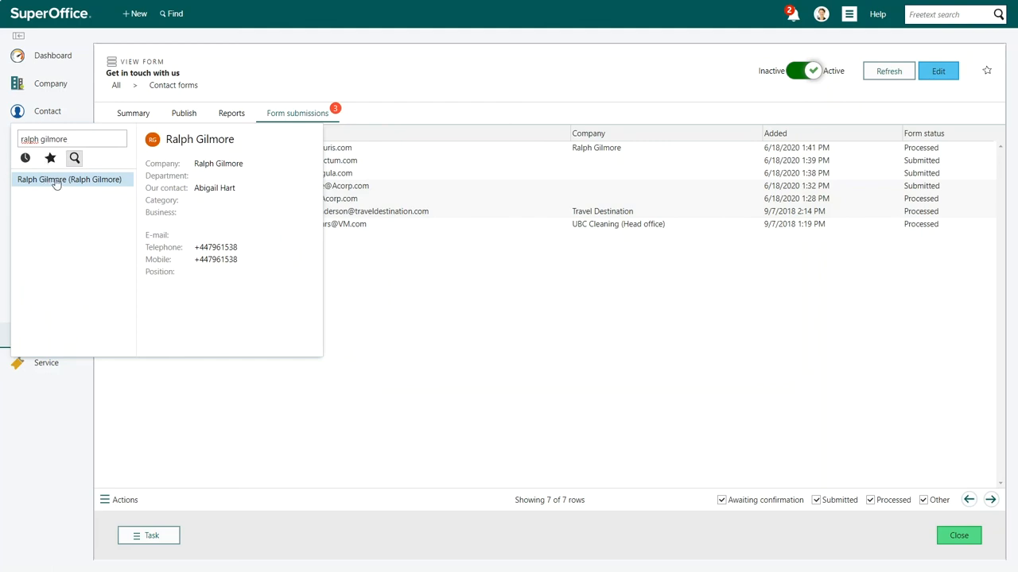
{"action": "left_click", "coordinate": [69, 178]}
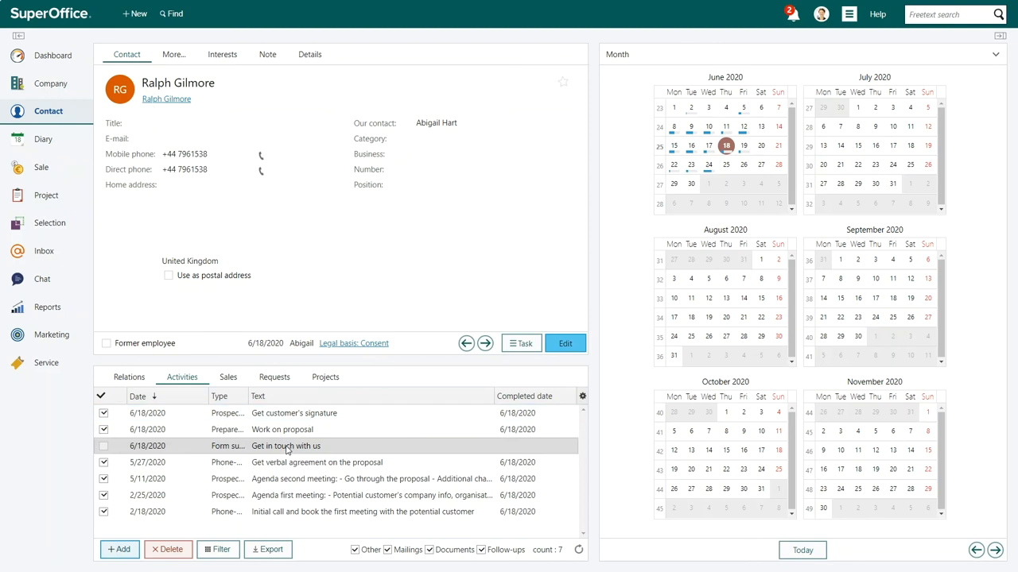
{"action": "double_click", "coordinate": [286, 445]}
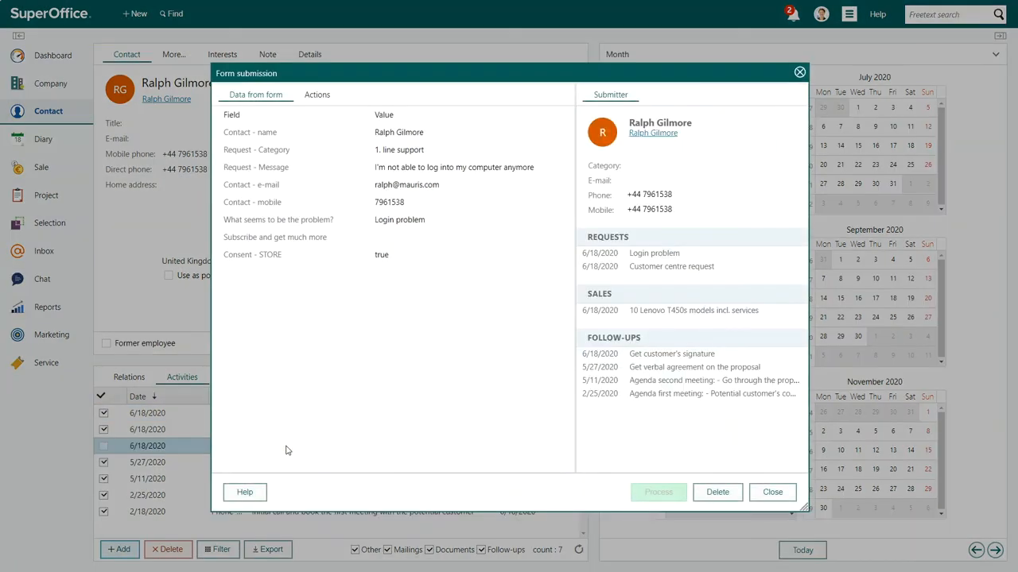